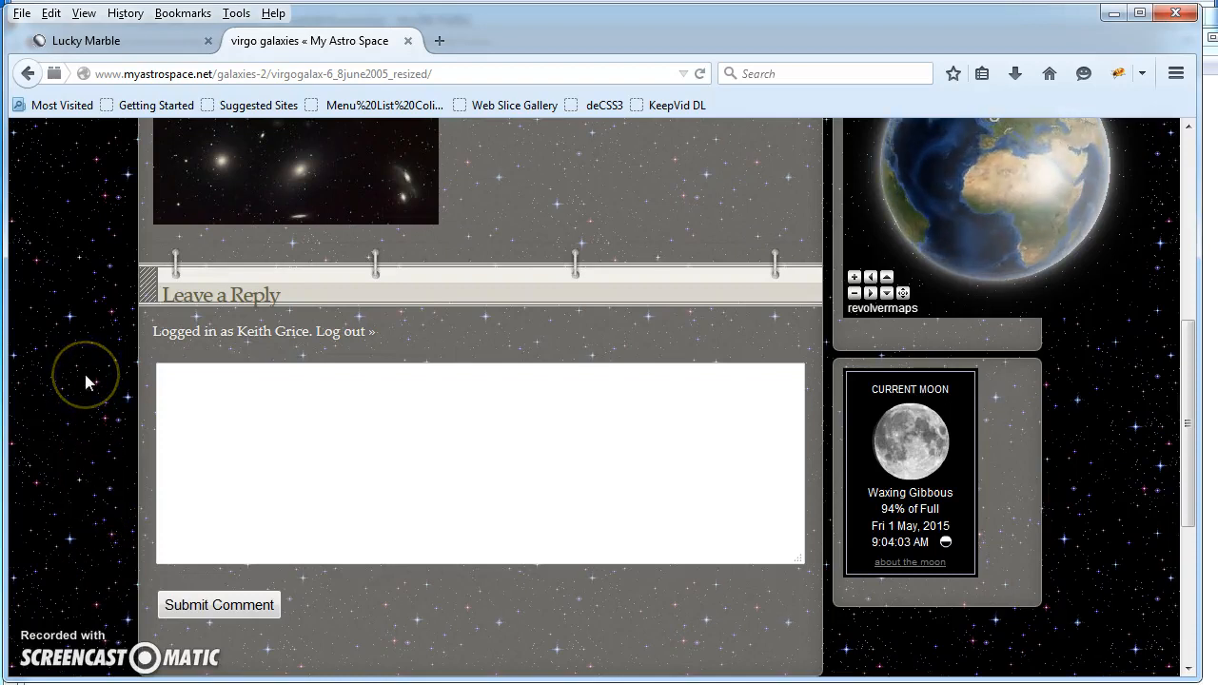
{"action": "mouse_move", "coordinate": [92, 206]}
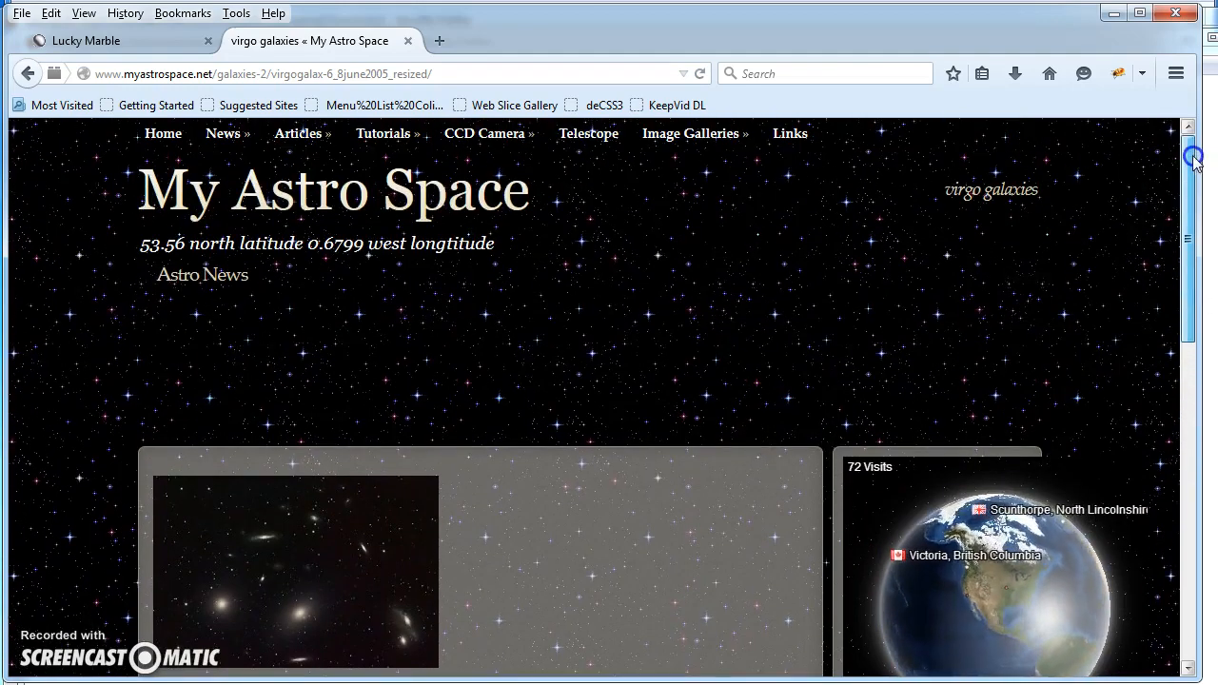
Browse the virgo galaxies attachment details, then close them to return to the Media Library grid.
{"action": "scroll", "scroll_direction": "down", "scroll_amount": 3}
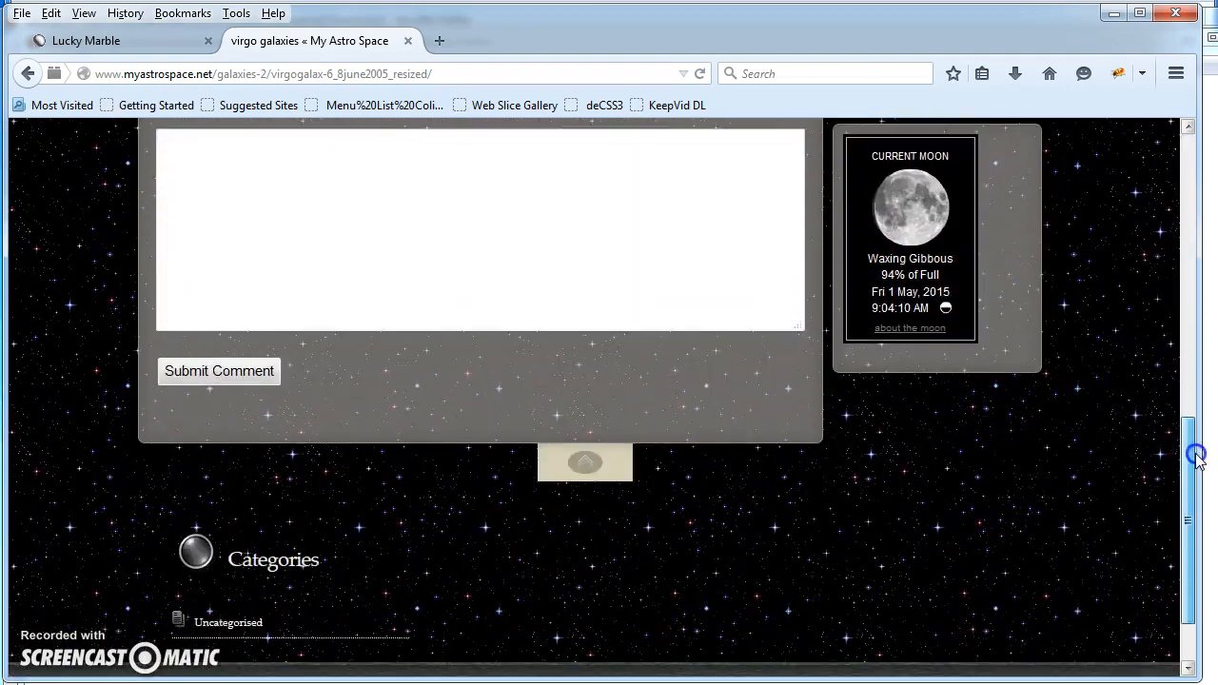
{"action": "scroll", "scroll_direction": "up", "scroll_amount": 3}
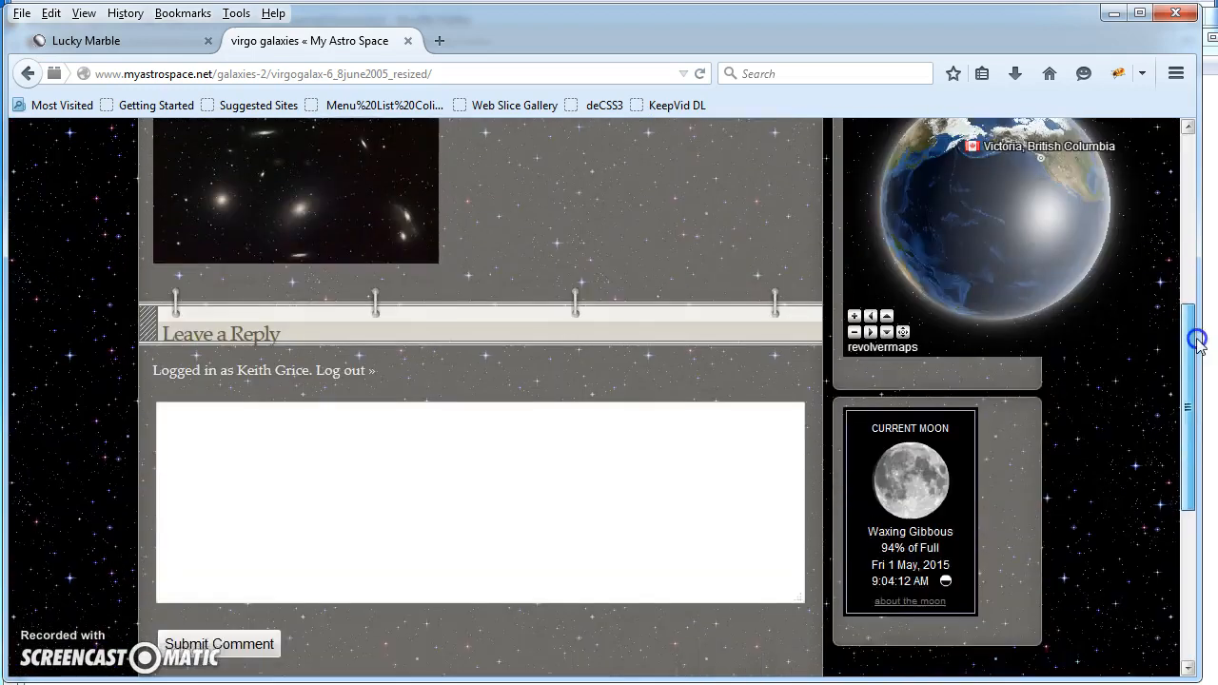
{"action": "scroll", "scroll_direction": "up", "scroll_amount": 3}
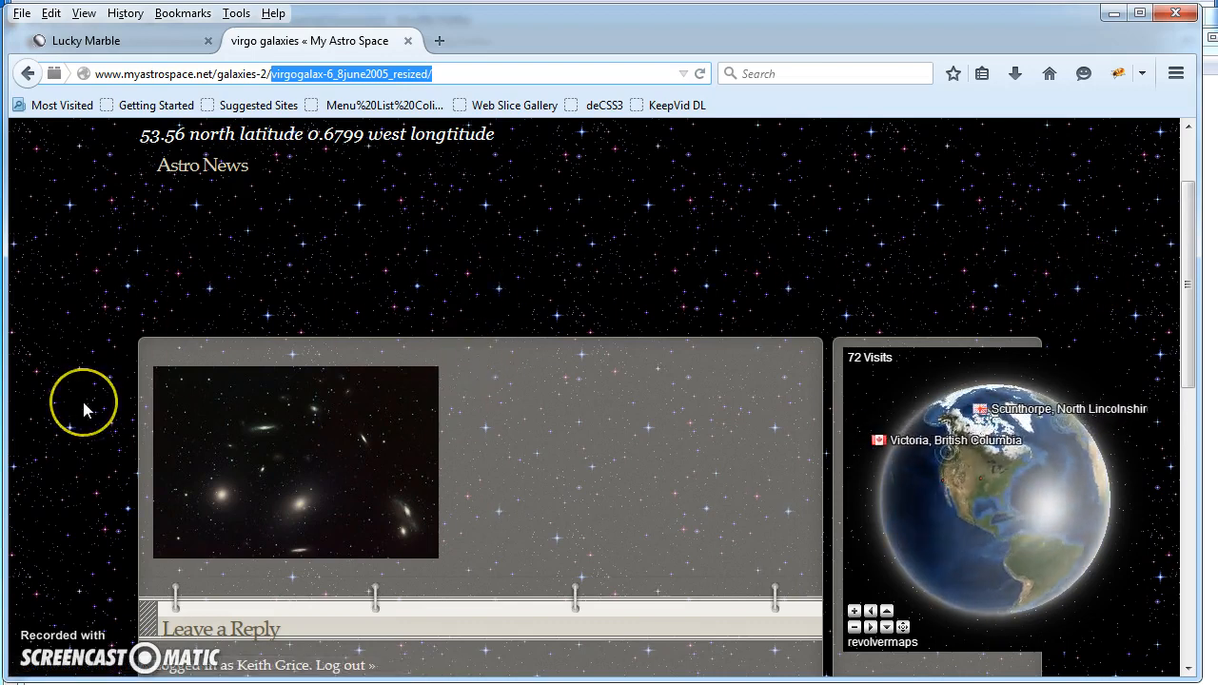
{"action": "scroll", "scroll_direction": "down", "scroll_amount": 3}
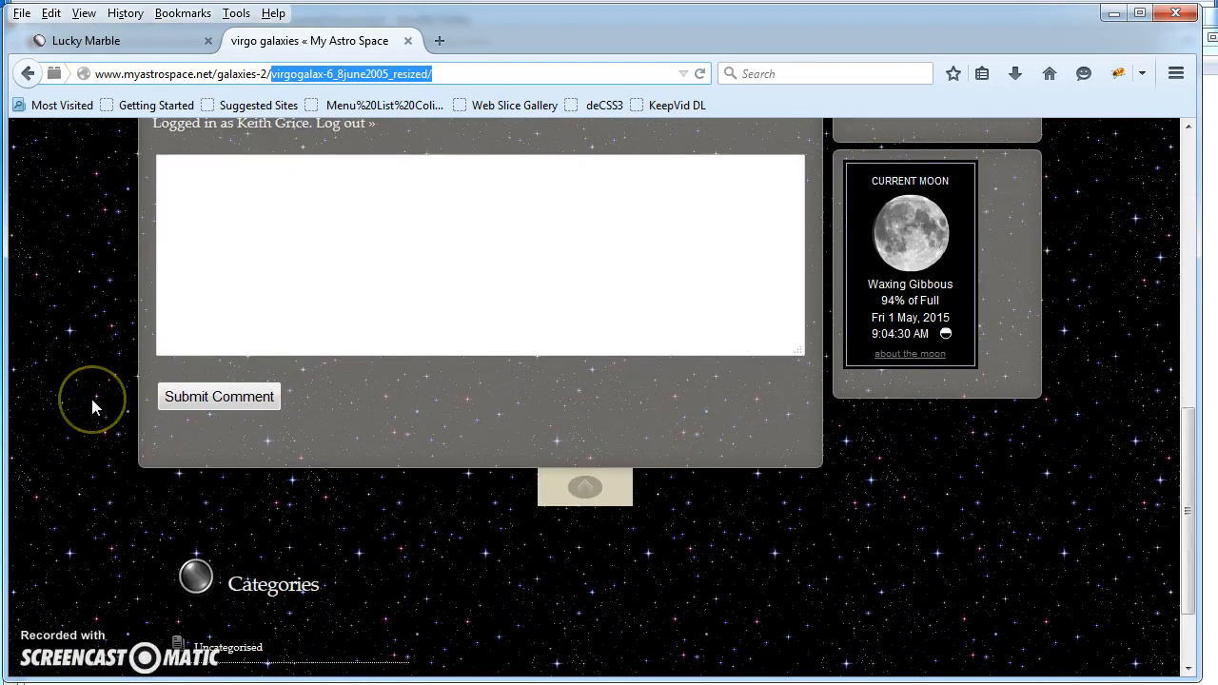
{"action": "scroll", "scroll_direction": "up", "scroll_amount": 3}
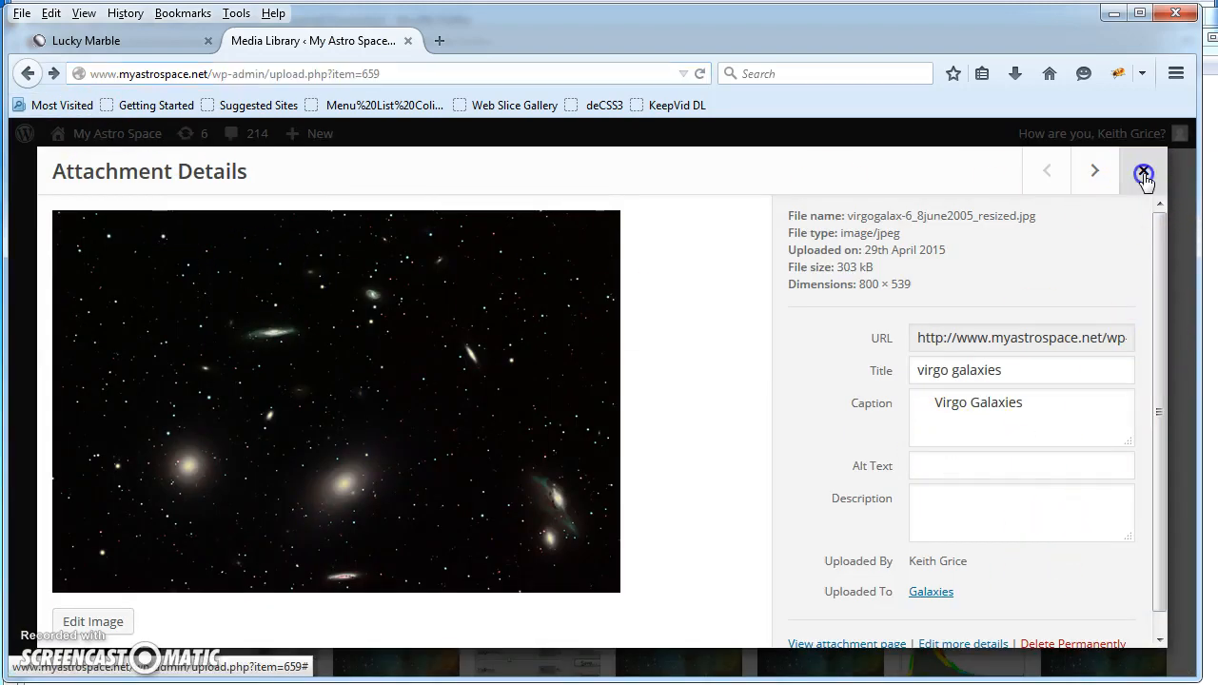
{"action": "left_click", "coordinate": [1144, 175]}
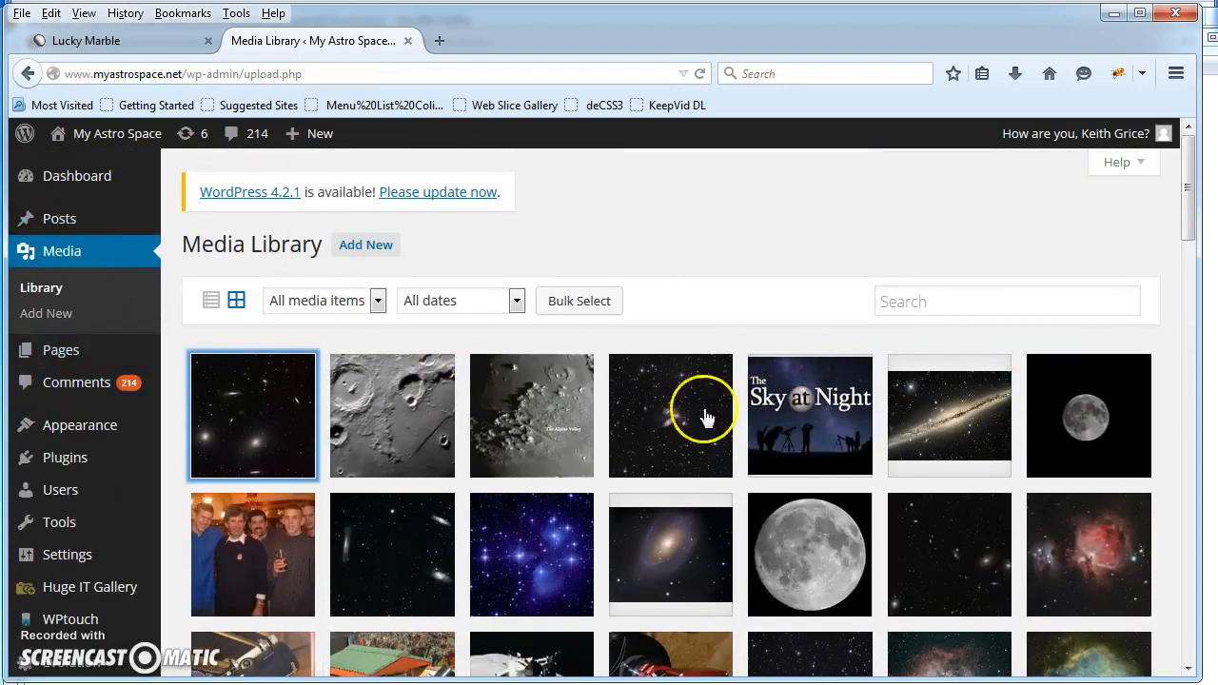
Select the full file URL in the Sky at Night logo's attachment details.
{"action": "left_click", "coordinate": [810, 415]}
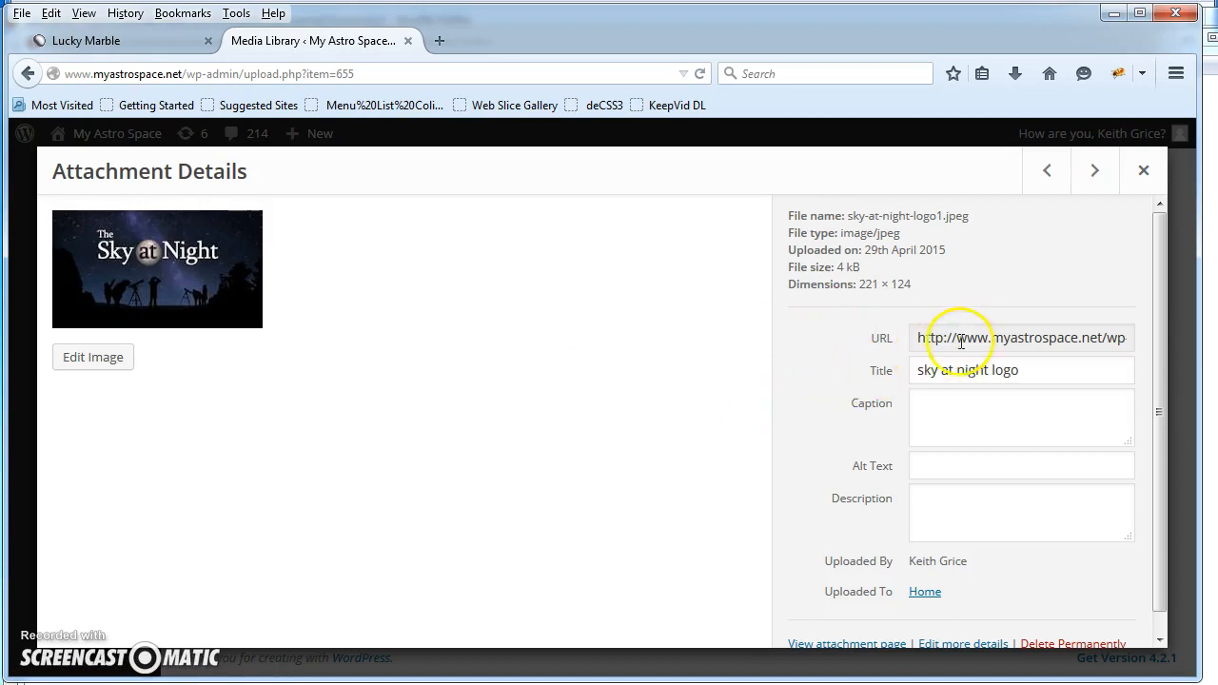
{"action": "triple_click", "coordinate": [1020, 337]}
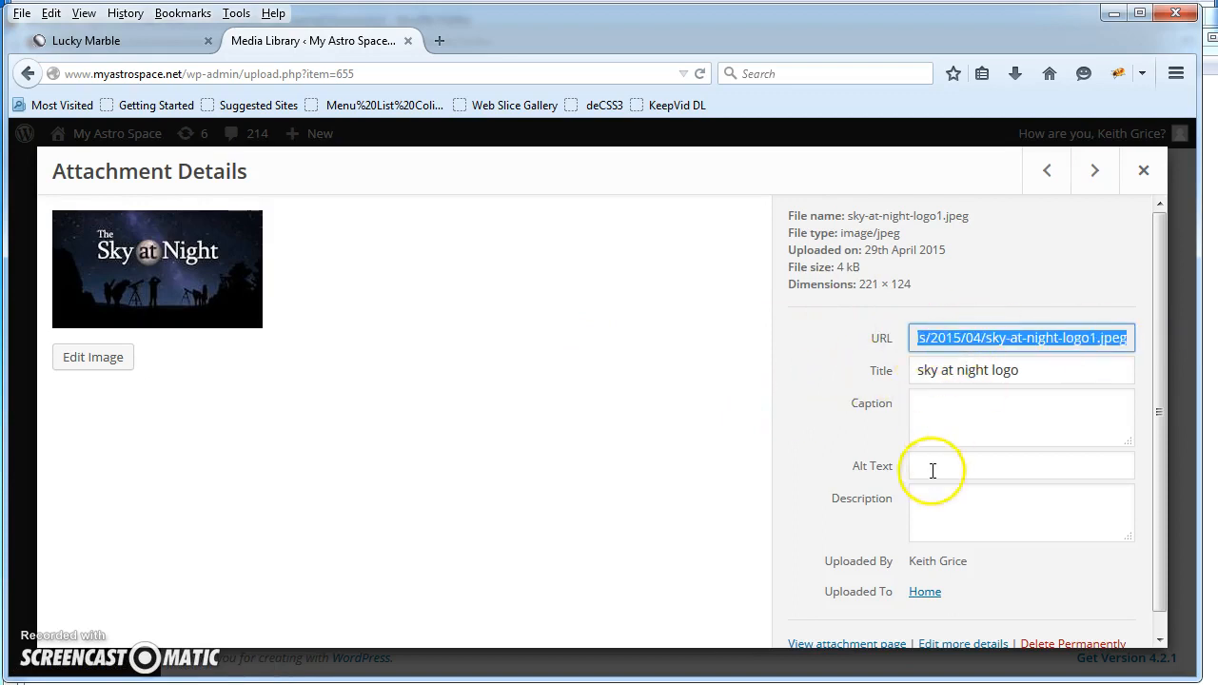
{"action": "scroll", "scroll_direction": "down", "scroll_amount": 3}
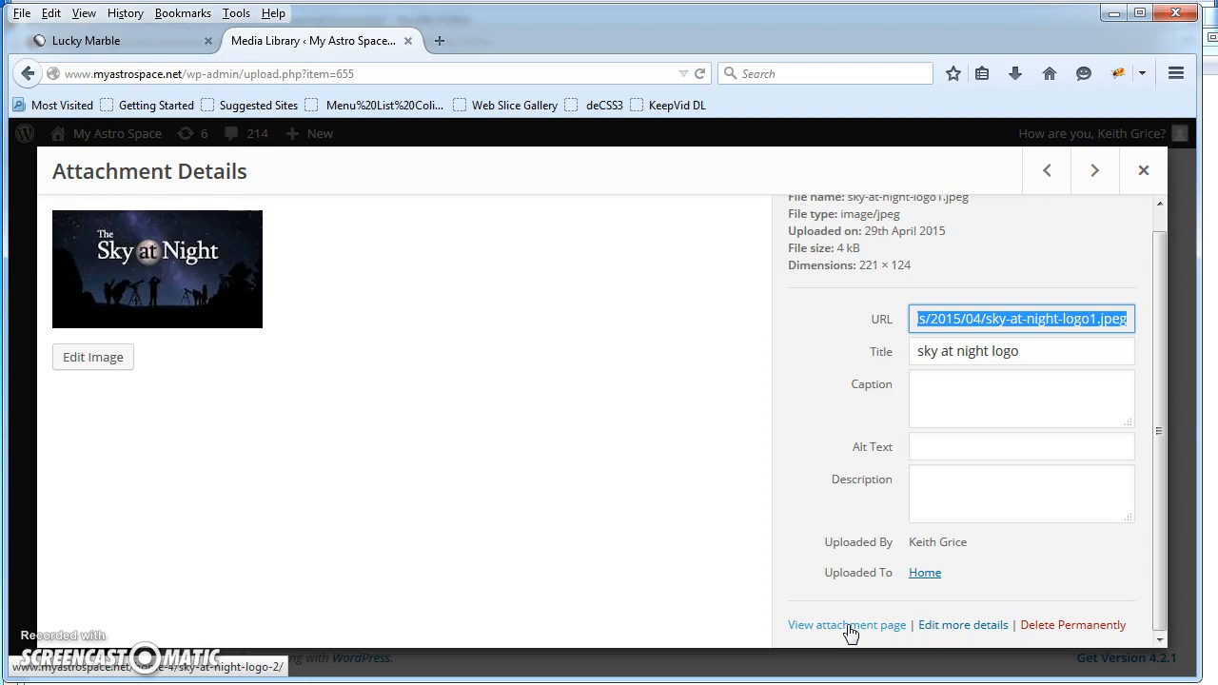
{"action": "mouse_move", "coordinate": [605, 675]}
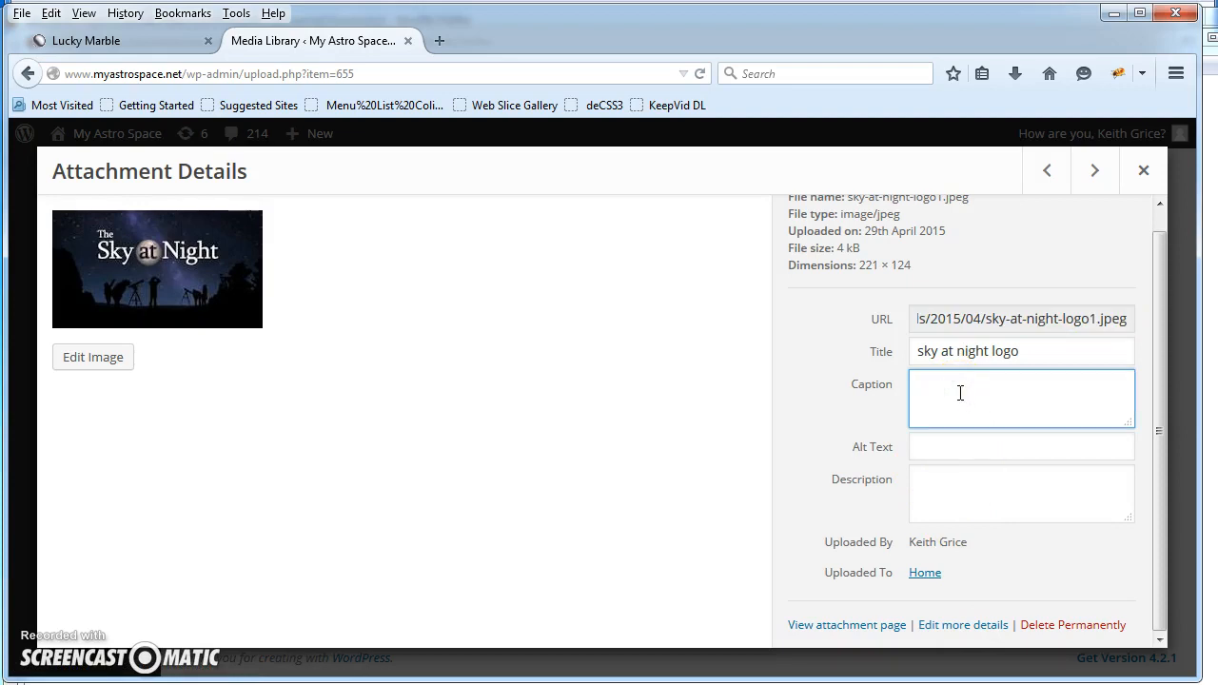
{"action": "mouse_move", "coordinate": [868, 594]}
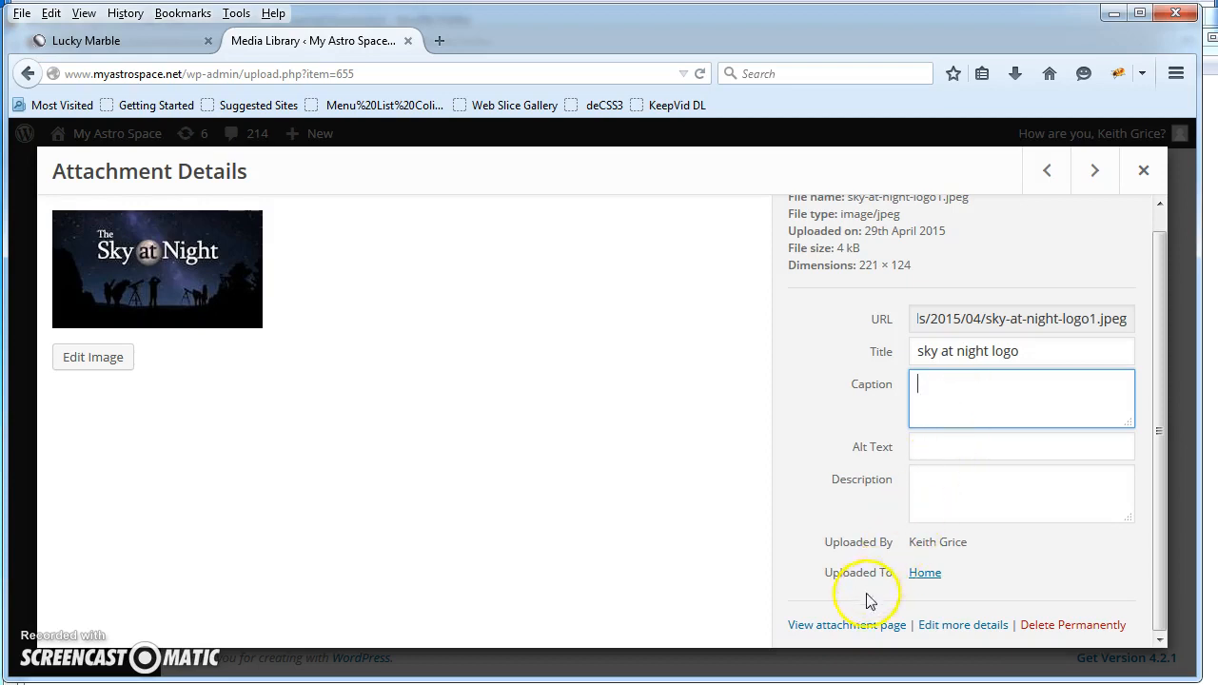
{"action": "mouse_move", "coordinate": [963, 632]}
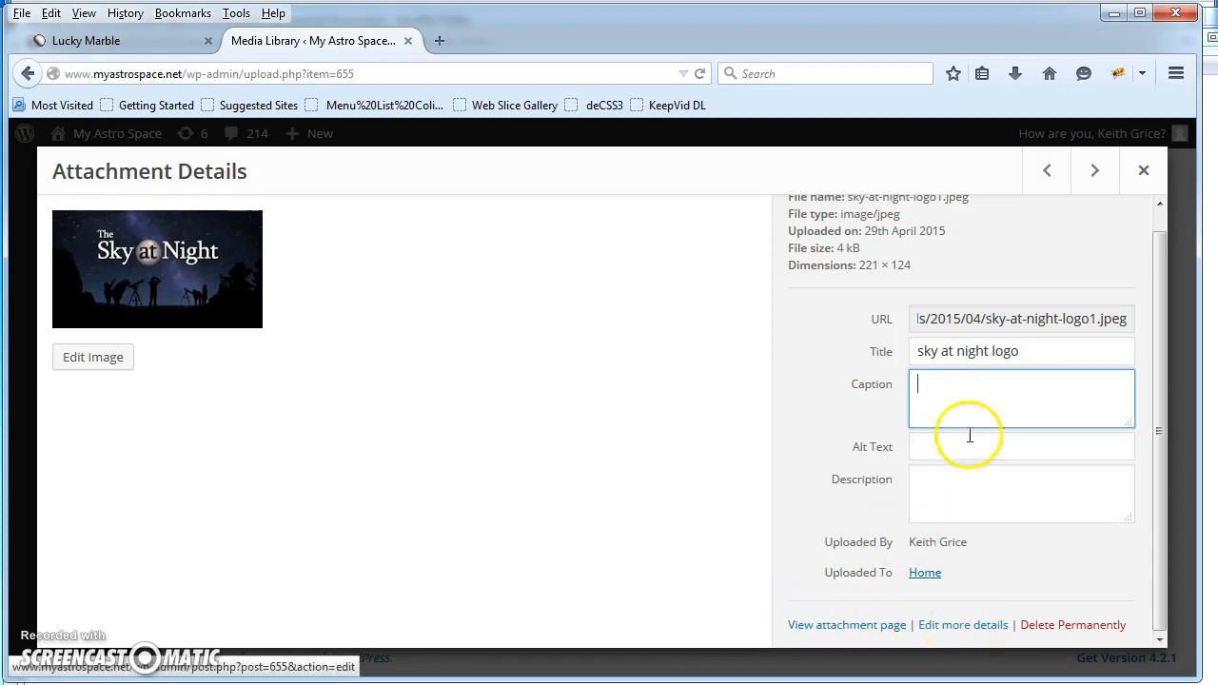
{"action": "mouse_move", "coordinate": [281, 181]}
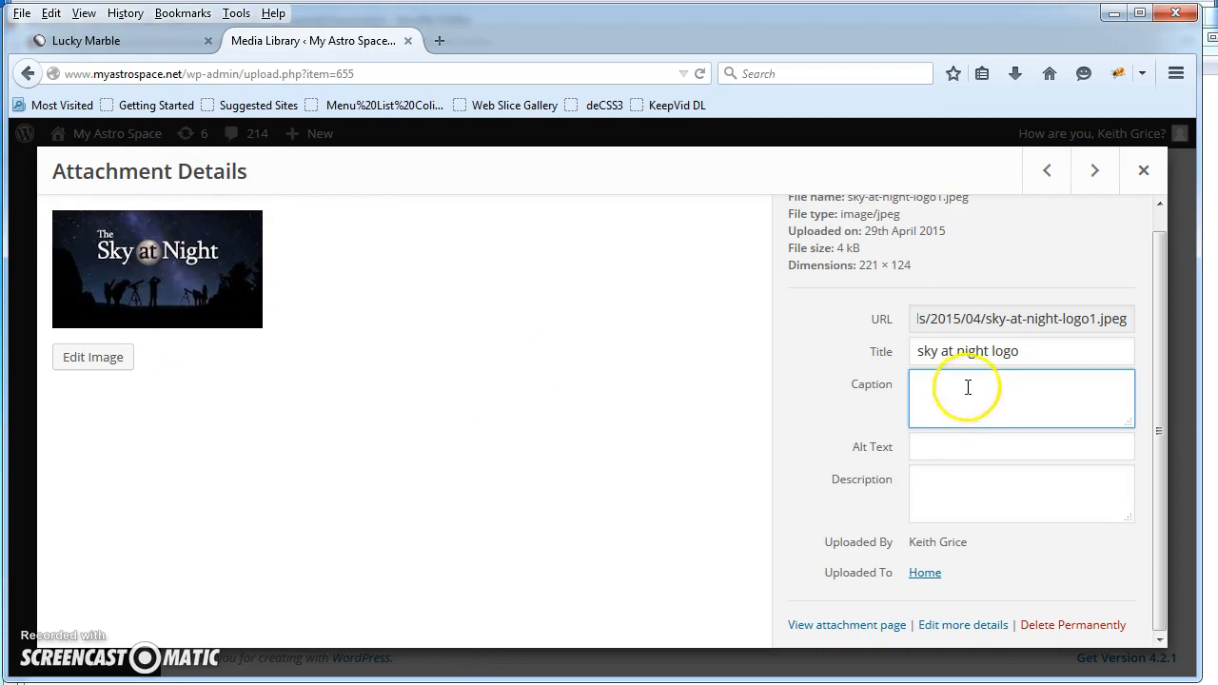
Place the cursor in the logo's Caption field and follow the Home link under Uploaded To.
{"action": "left_click", "coordinate": [1020, 491]}
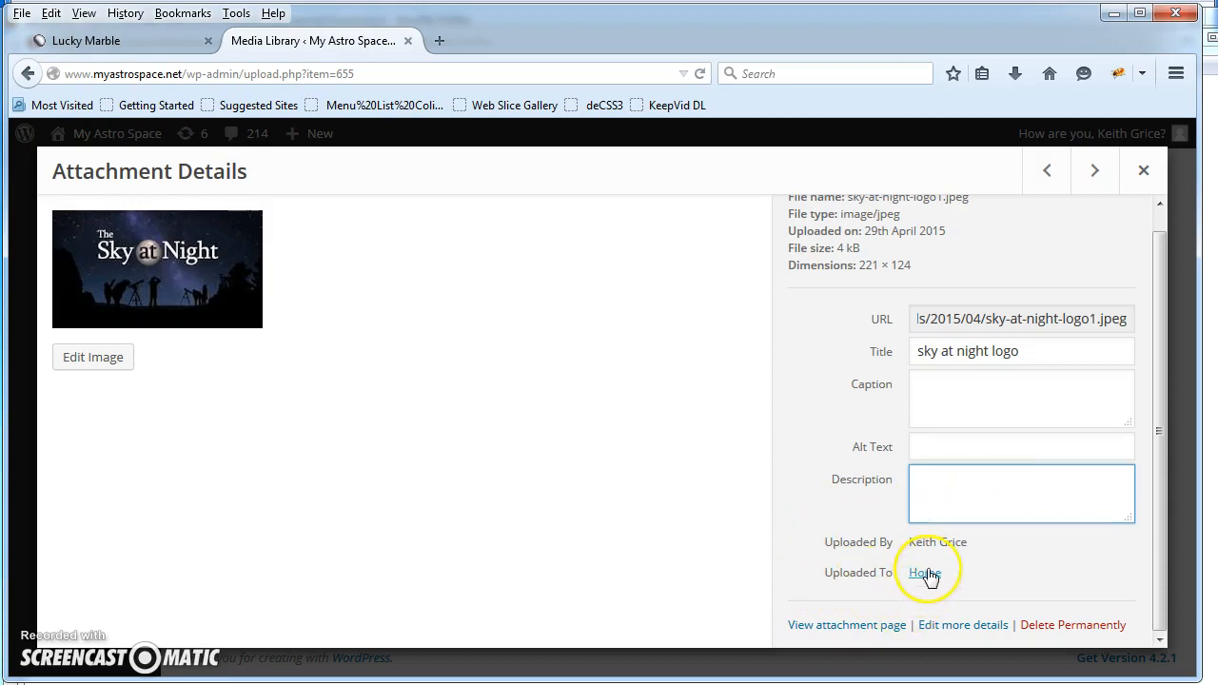
{"action": "mouse_move", "coordinate": [857, 586]}
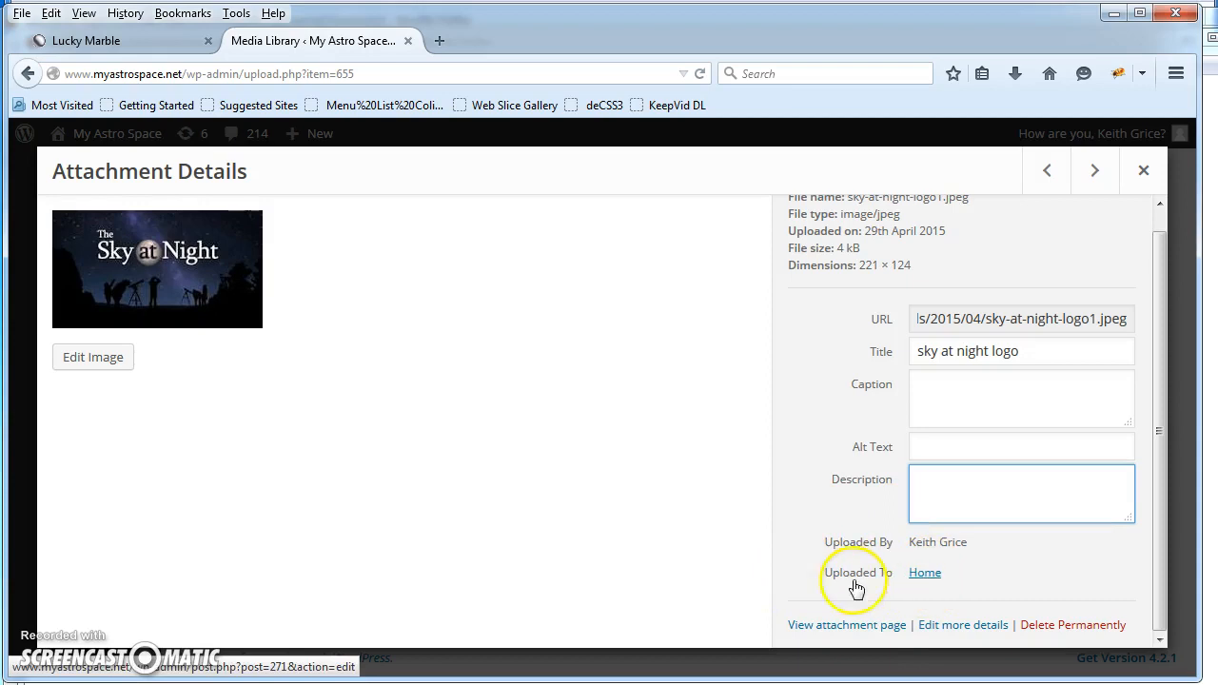
{"action": "left_click", "coordinate": [925, 571]}
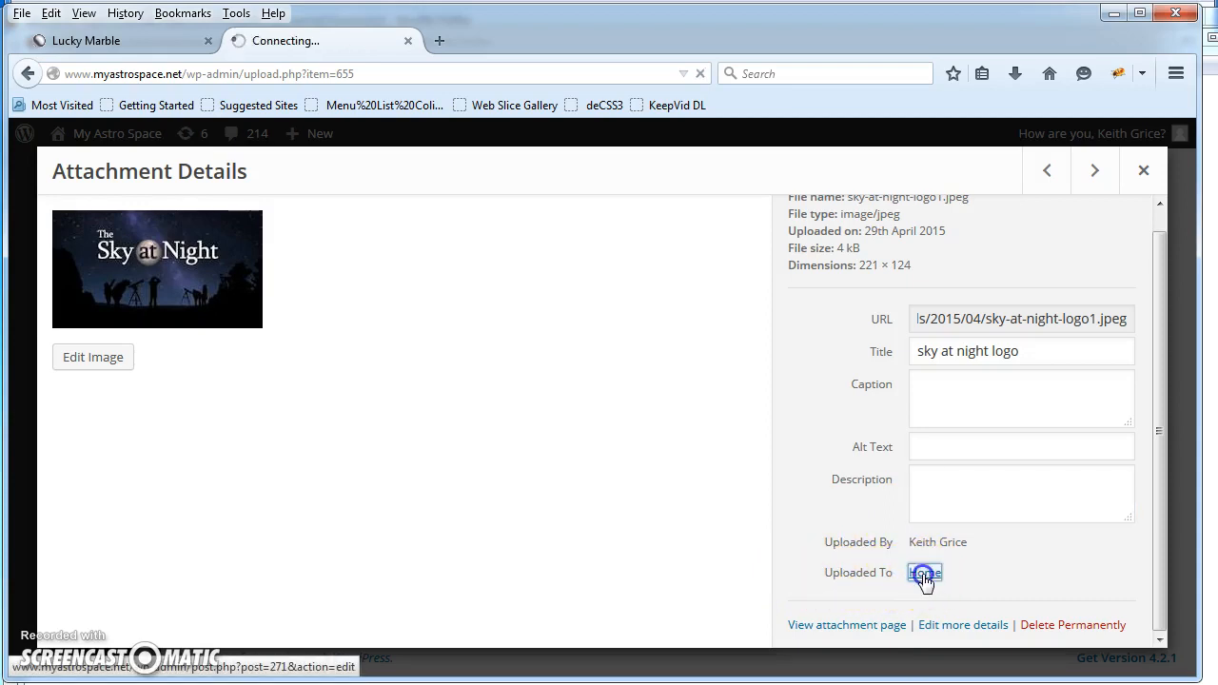
Load the Home page in Edit Page, showing its introductory text and portrait photo.
{"action": "left_click", "coordinate": [925, 571]}
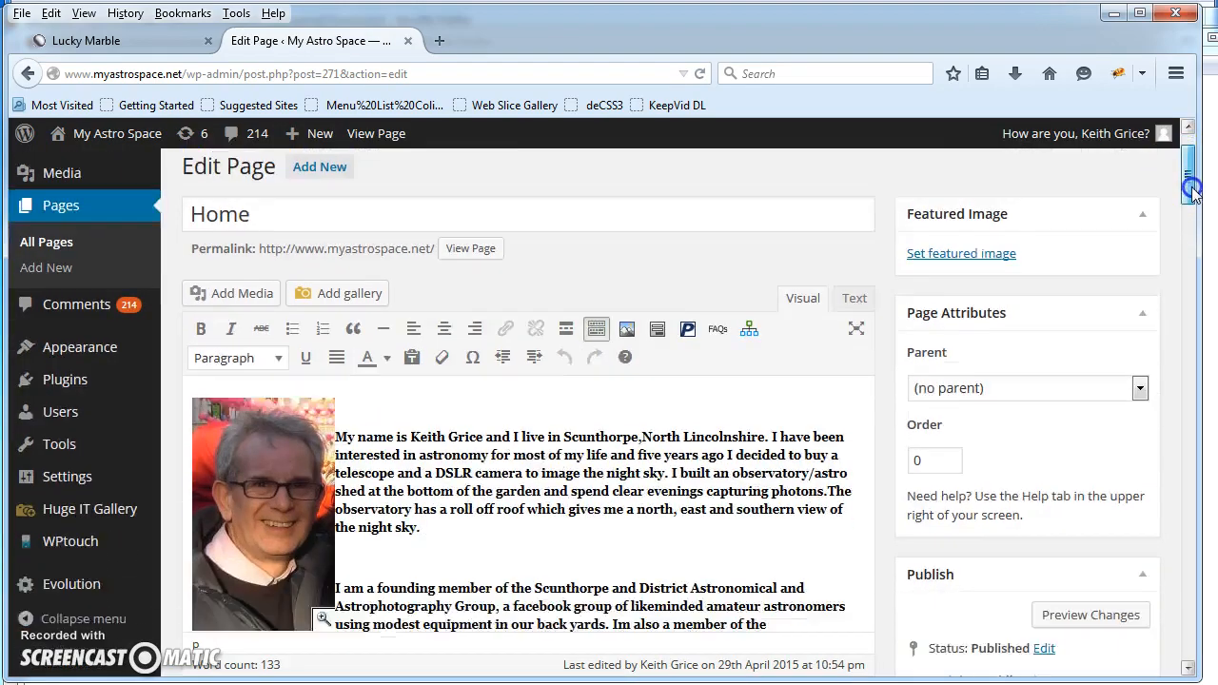
{"action": "scroll", "scroll_direction": "down", "scroll_amount": 3}
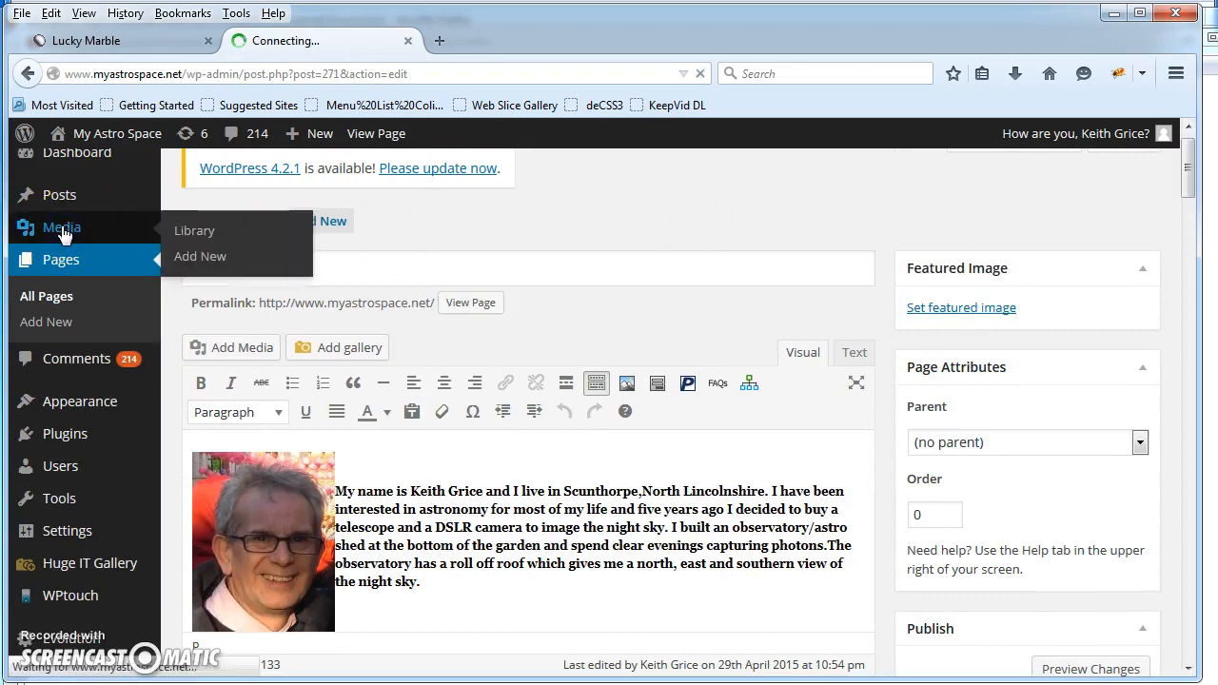
Return to Media > Library and focus the Description field of the ST_Q_cass_25 galaxy image.
{"action": "left_click", "coordinate": [194, 230]}
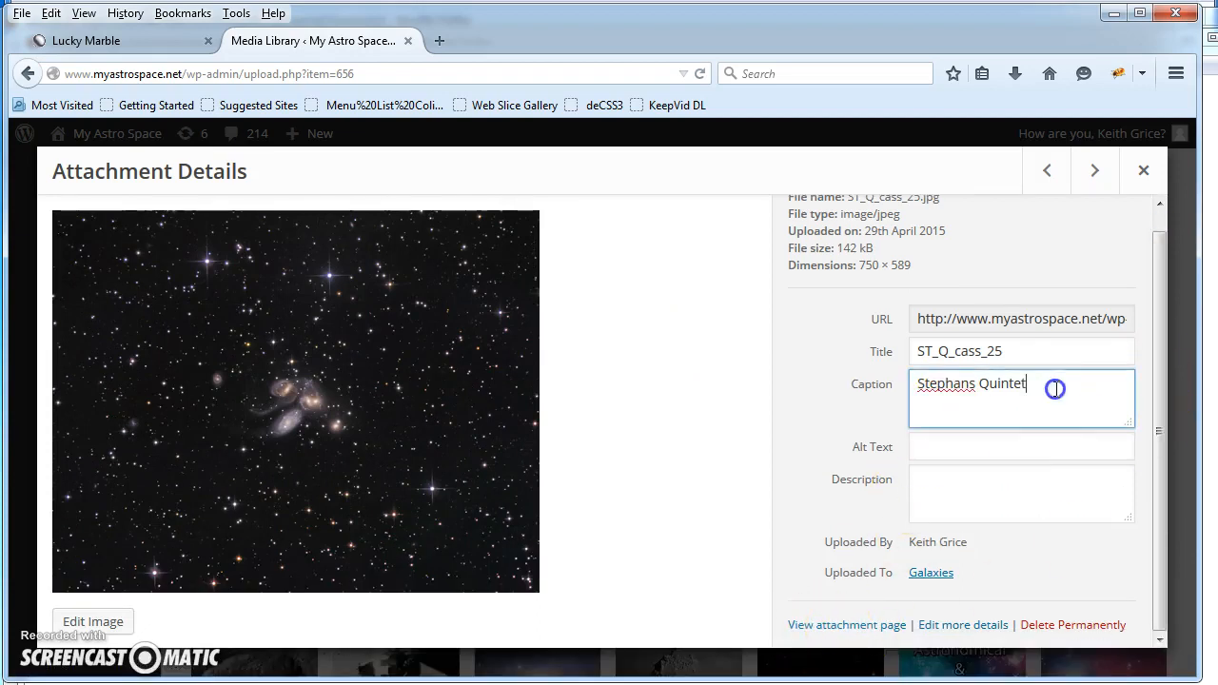
{"action": "left_click", "coordinate": [1018, 493]}
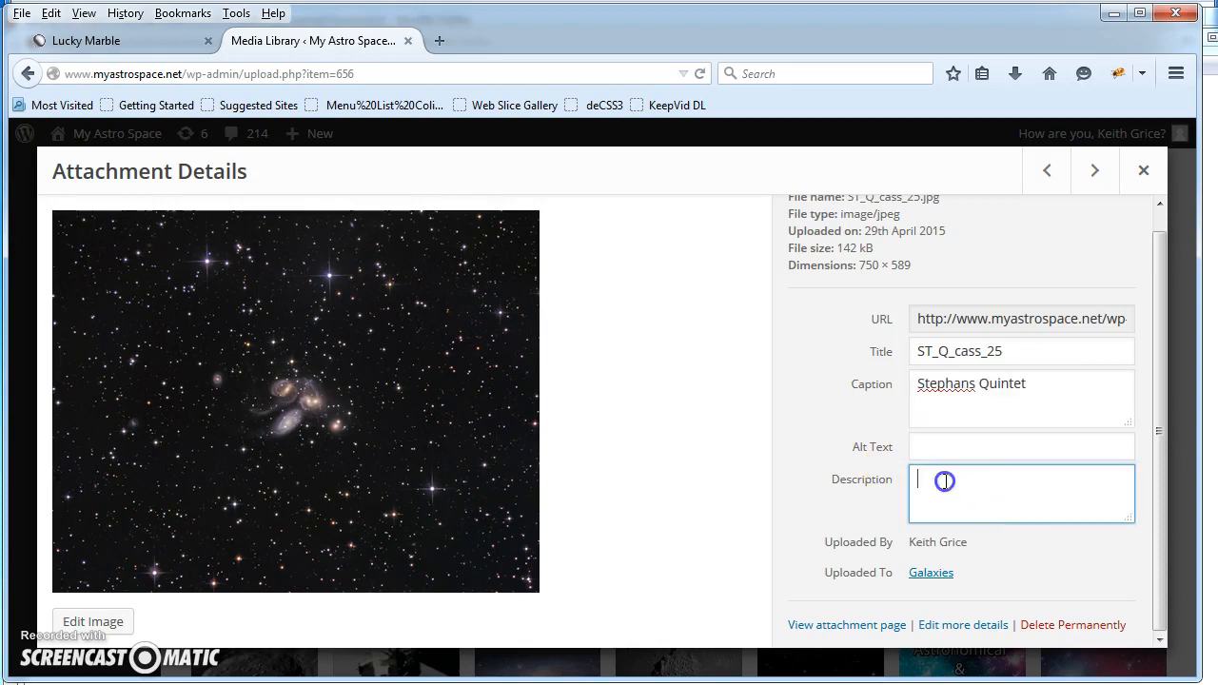